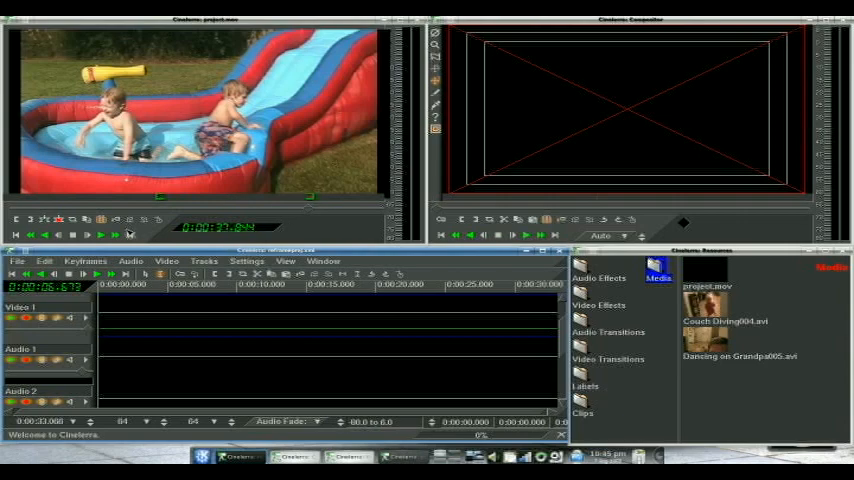
{"action": "mouse_move", "coordinate": [58, 219]}
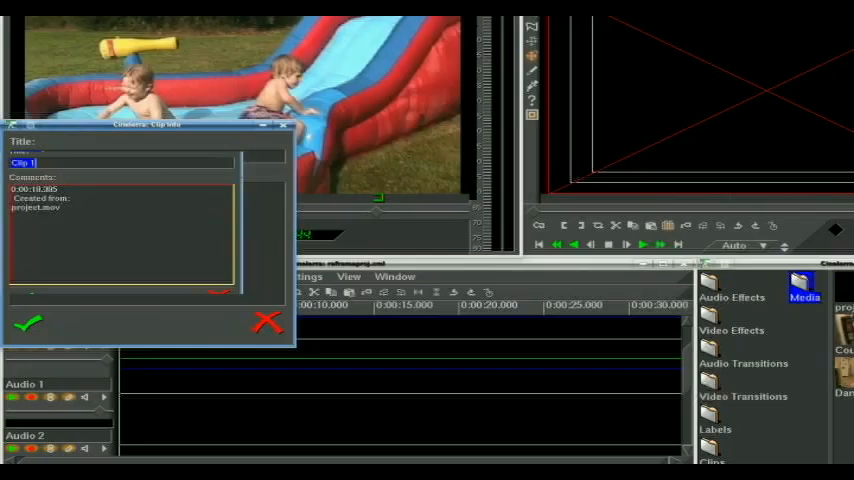
Step: Confirm 'Clip 1' as the title of the new clip from project.mov
{"action": "left_click", "coordinate": [28, 322]}
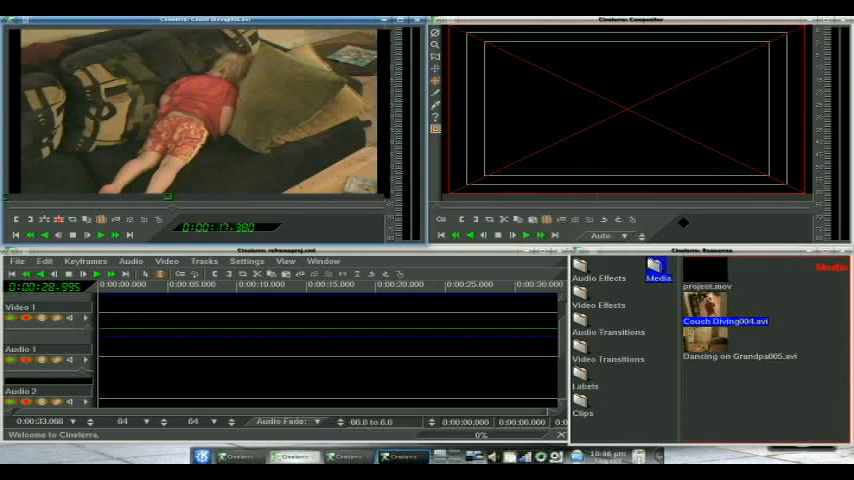
Step: Open Dancing on Grandpa005.avi from the Media folder in the source viewer
{"action": "left_click", "coordinate": [738, 356]}
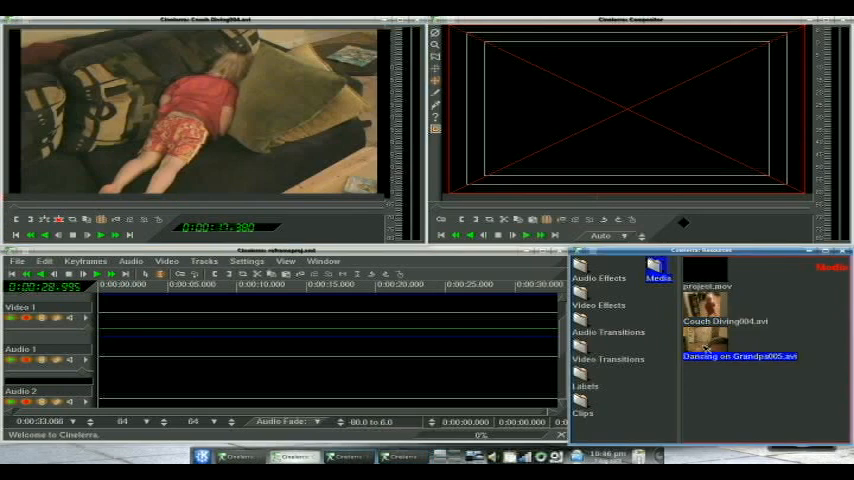
{"action": "double_click", "coordinate": [740, 356]}
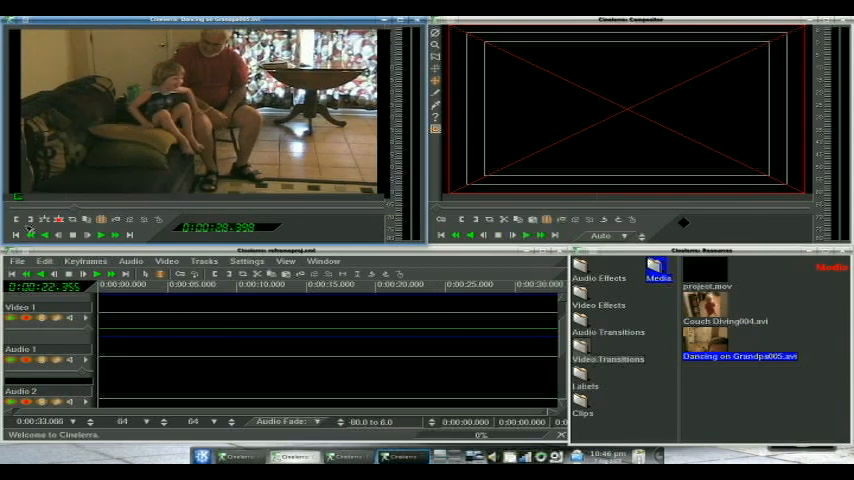
{"action": "mouse_move", "coordinate": [58, 219]}
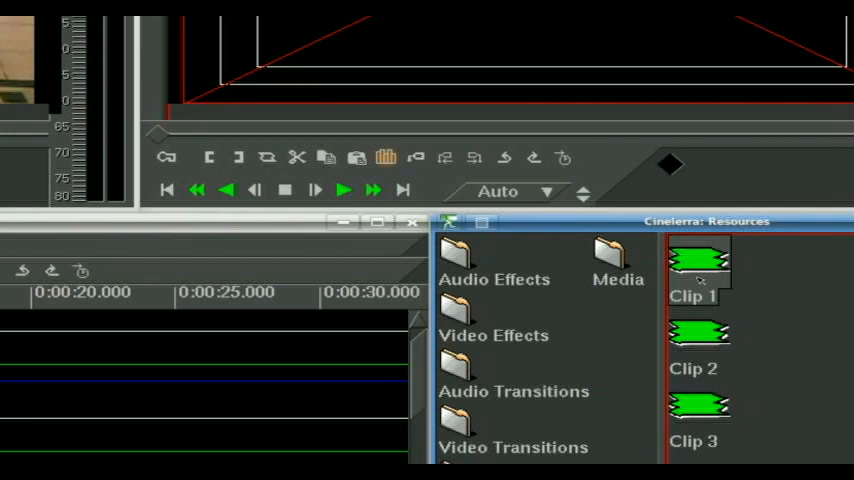
Step: Place Clip 1 from the Clips folder onto the timeline via its right-click menu
{"action": "right_click", "coordinate": [699, 260]}
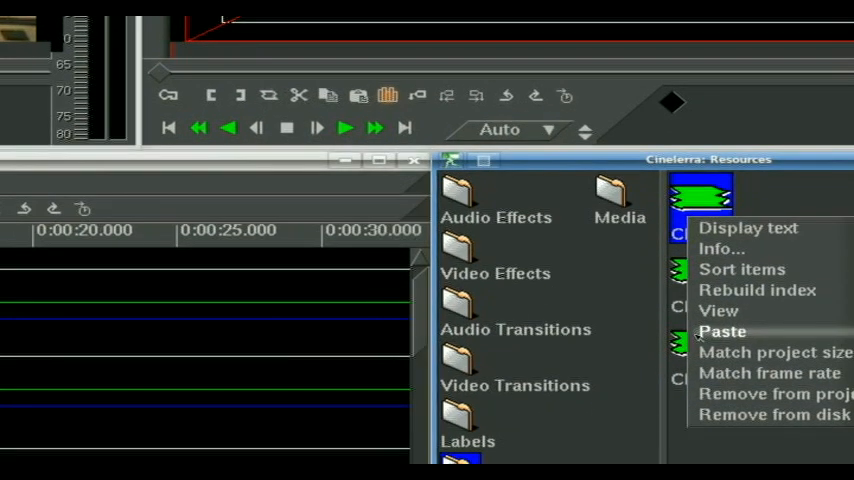
{"action": "left_click", "coordinate": [722, 331]}
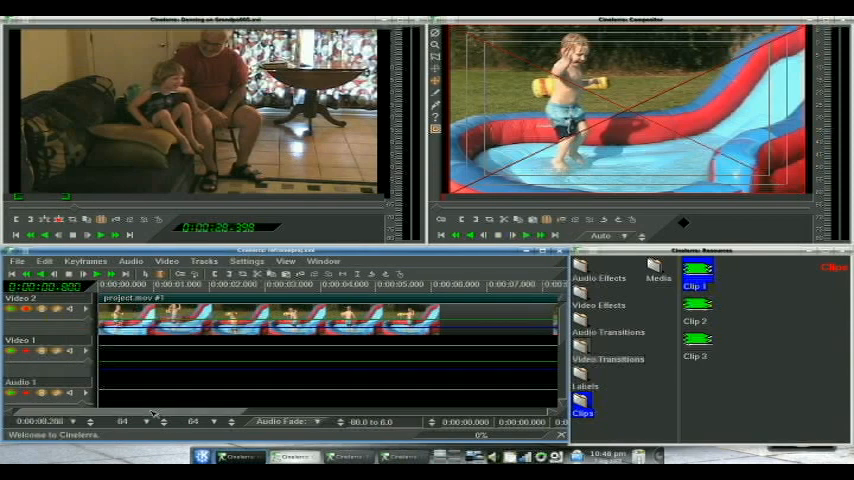
{"action": "scroll", "scroll_direction": "right", "scroll_amount": 3}
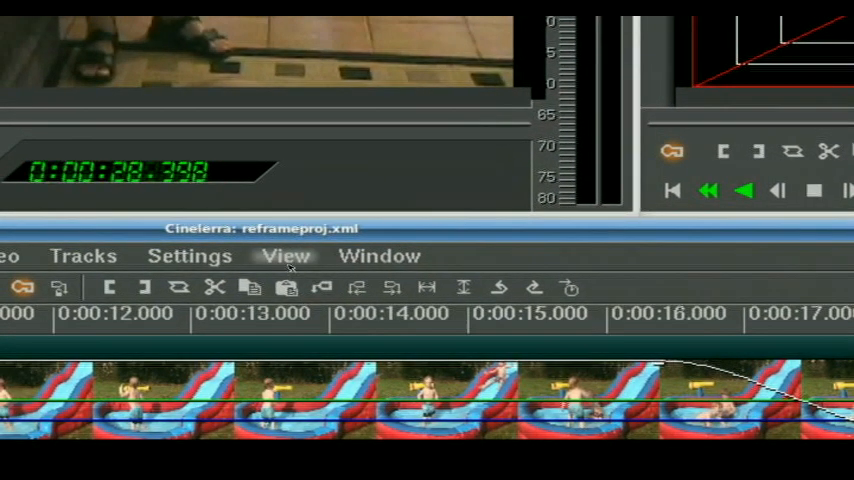
Step: Open the timeline View options to show fade automation for Clip 1
{"action": "left_click", "coordinate": [285, 256]}
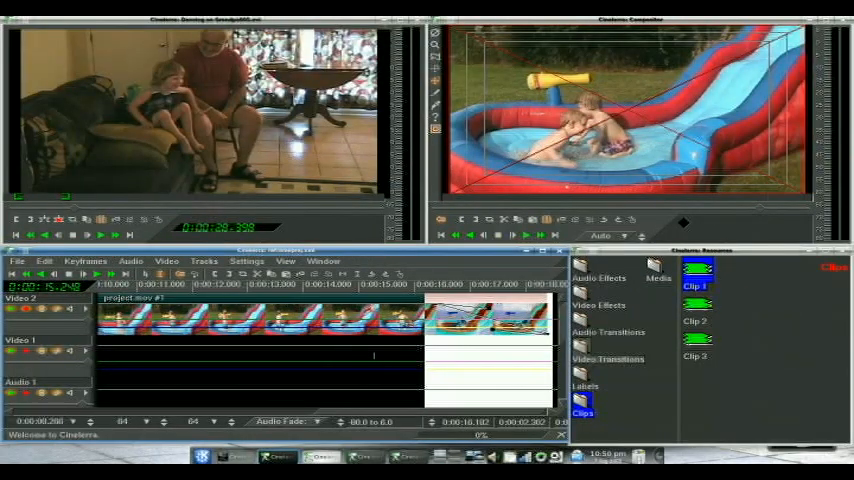
{"action": "left_click", "coordinate": [97, 274]}
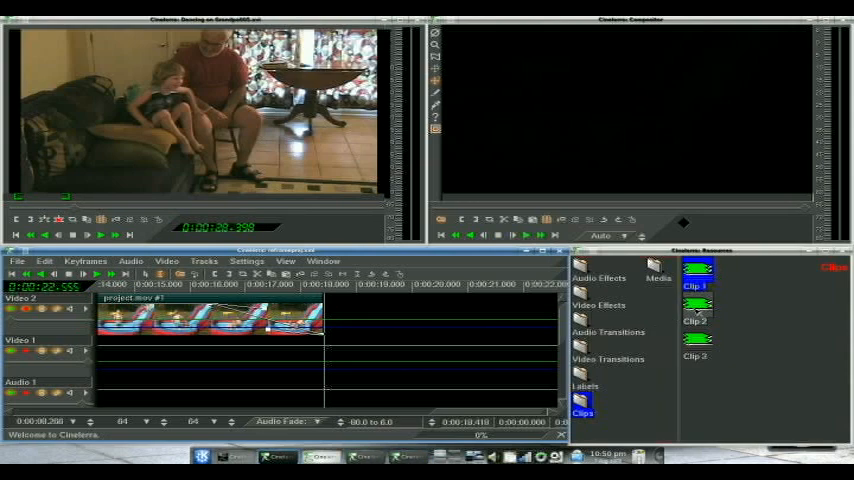
Step: Select Clip 2 in the Resources Clips folder for adding to the timeline
{"action": "left_click", "coordinate": [695, 310]}
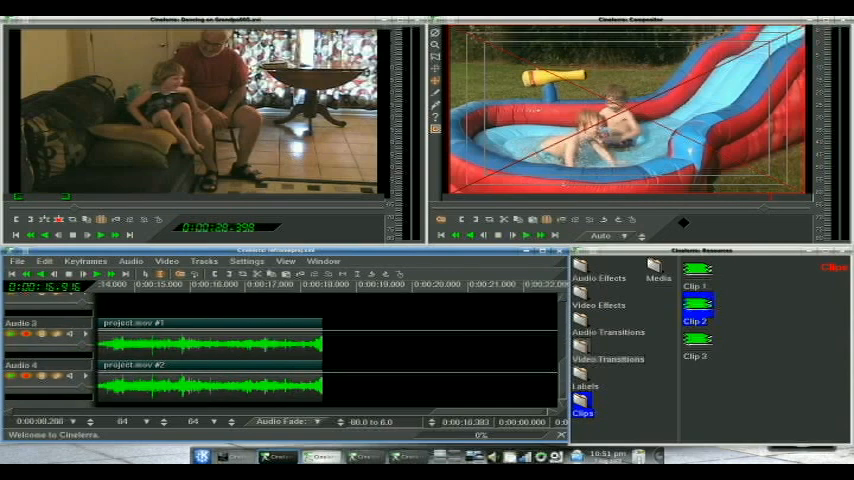
{"action": "mouse_move", "coordinate": [22, 334]}
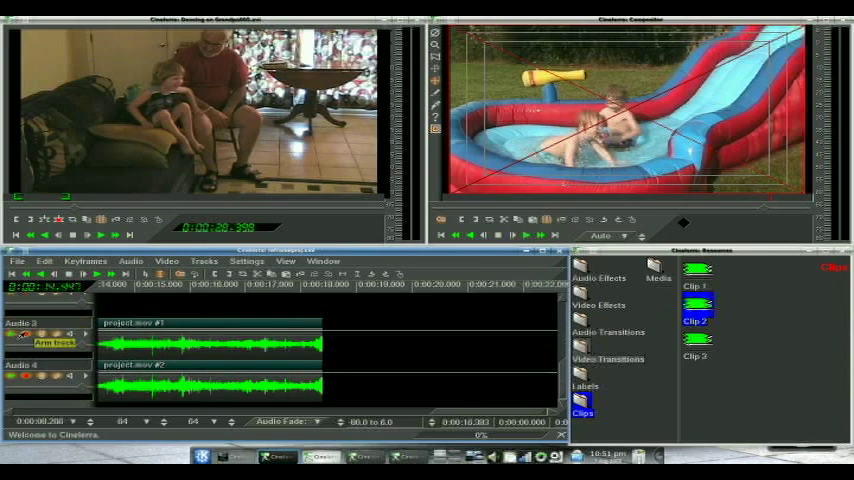